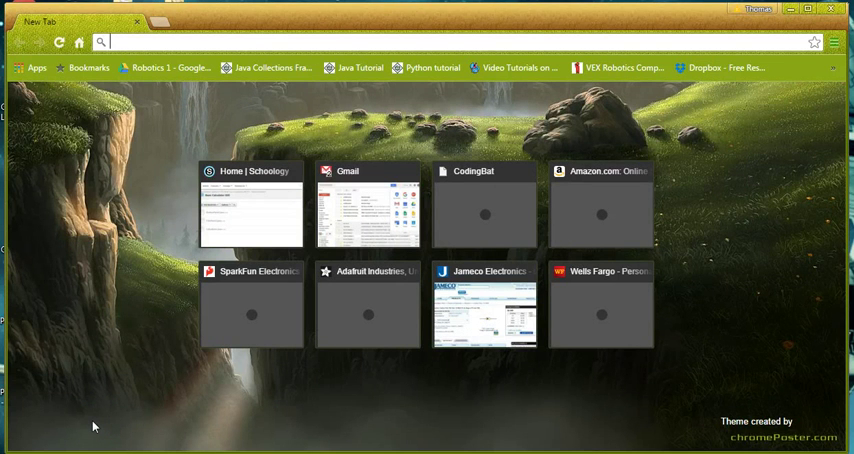
pyautogui.moveTo(140, 200)
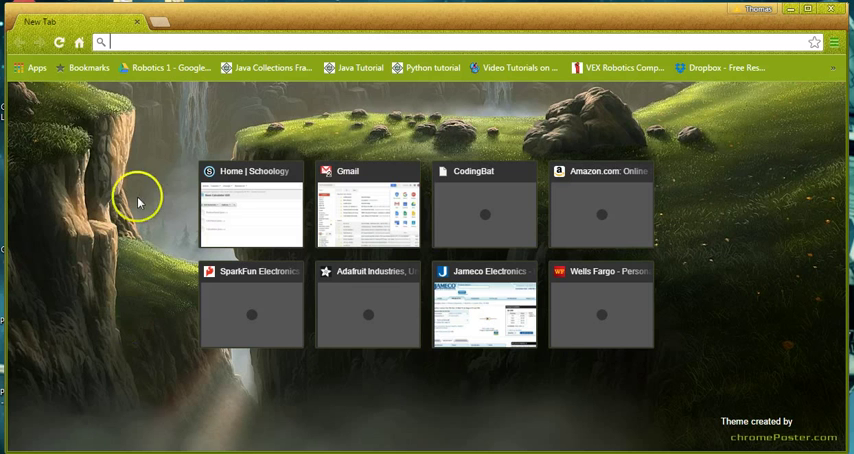
pyautogui.moveTo(146, 182)
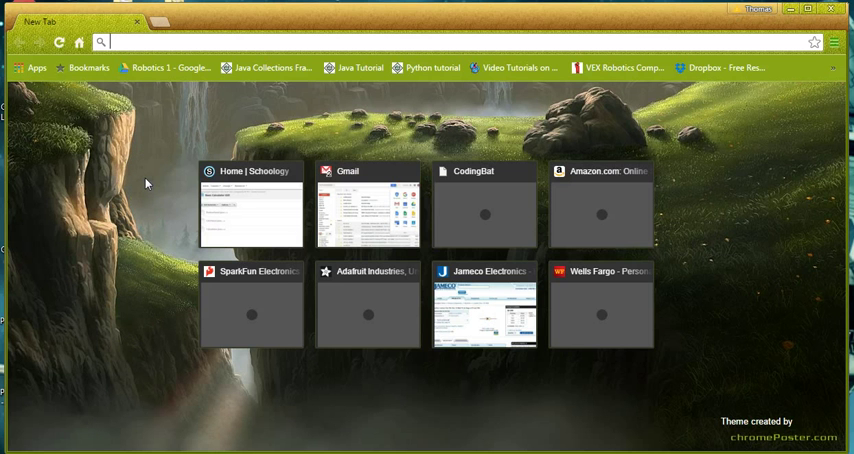
pyautogui.moveTo(156, 124)
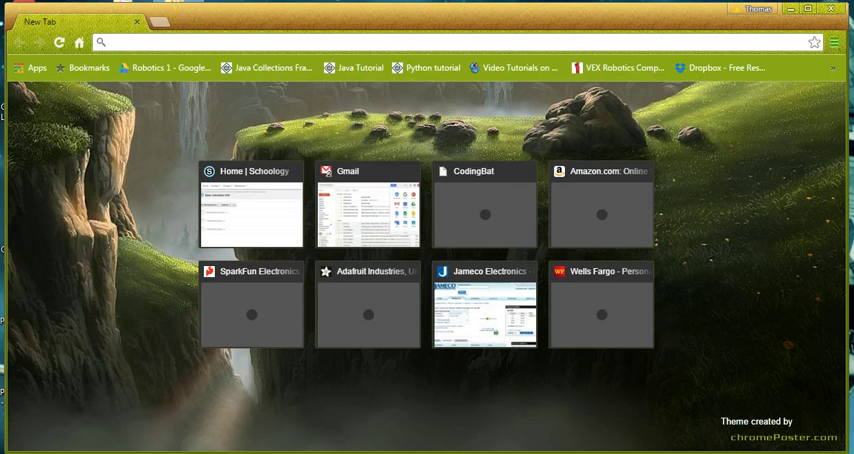
pyautogui.write('www.google.com')
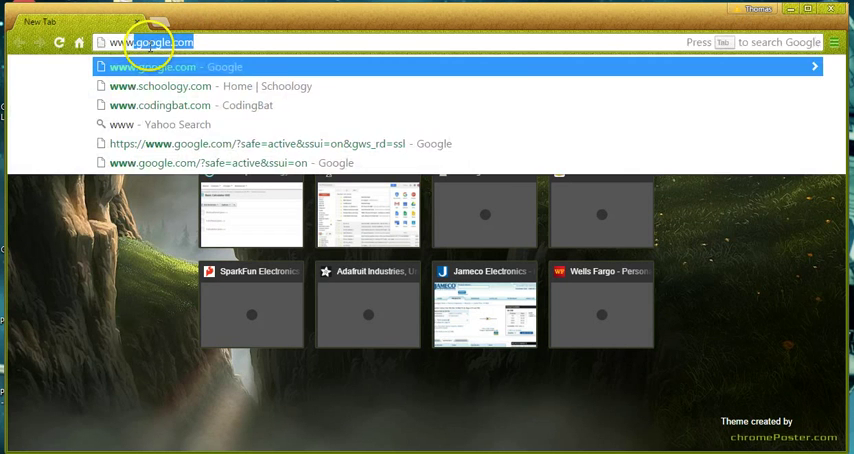
pyautogui.click(156, 66)
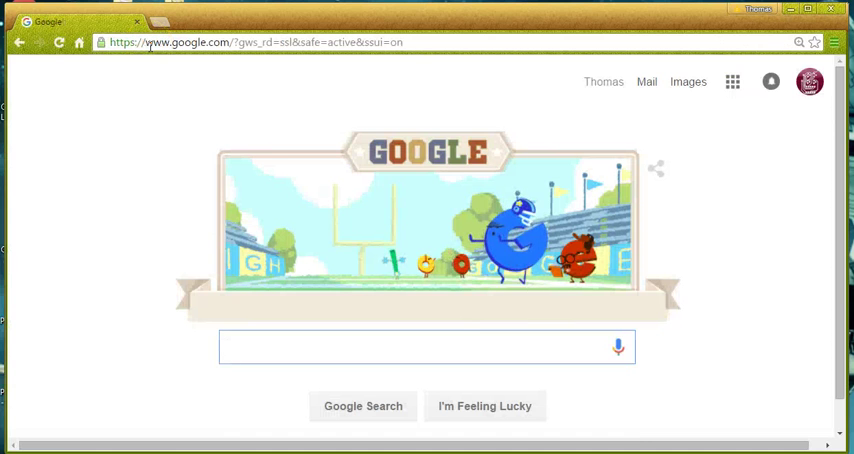
pyautogui.write('P')
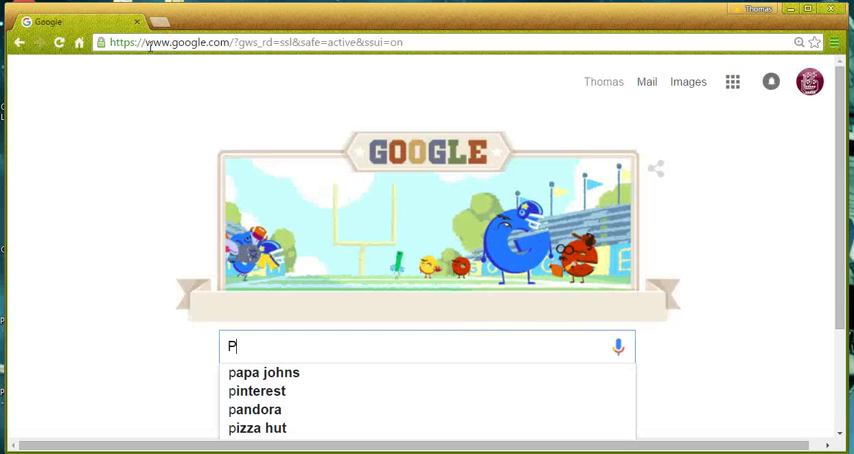
pyautogui.write('Python Dow')
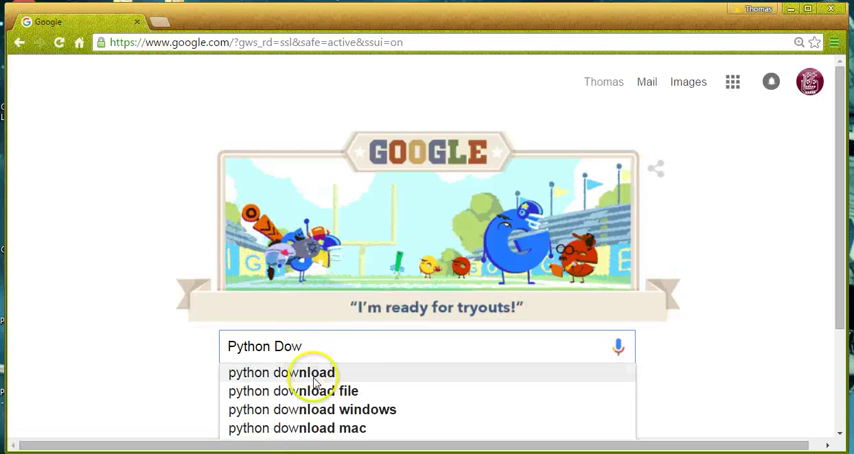
pyautogui.click(290, 372)
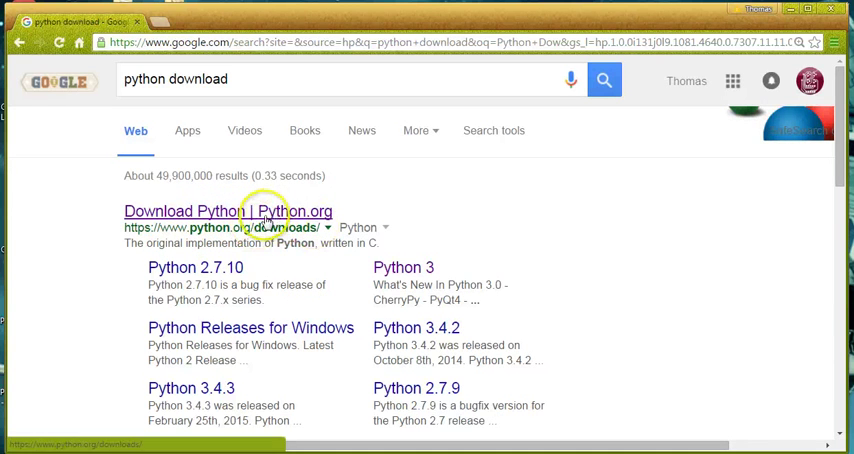
# Step: Follow the first result to reach the python.org downloads page
pyautogui.click(228, 212)
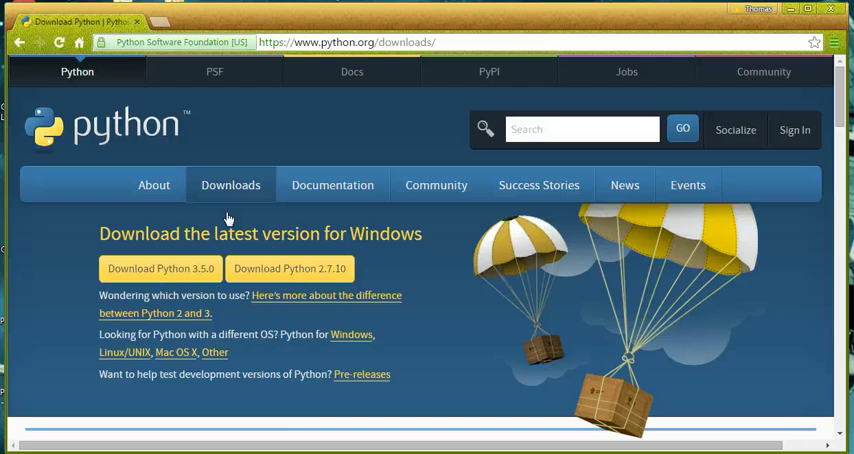
pyautogui.moveTo(140, 280)
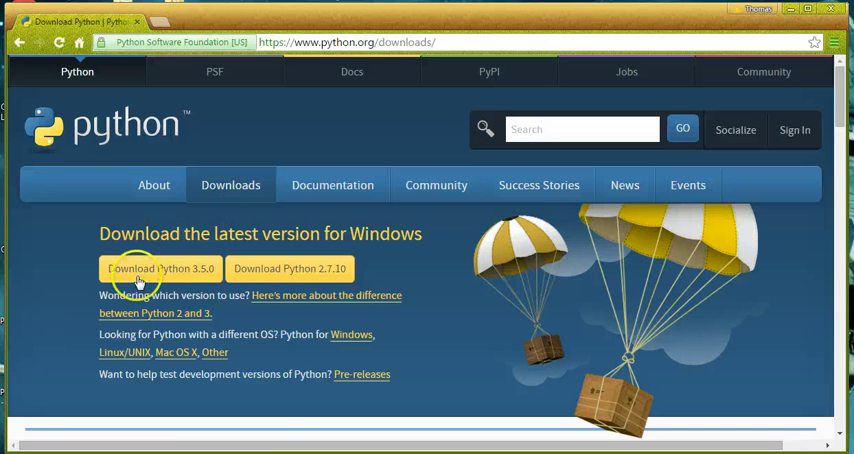
pyautogui.moveTo(168, 278)
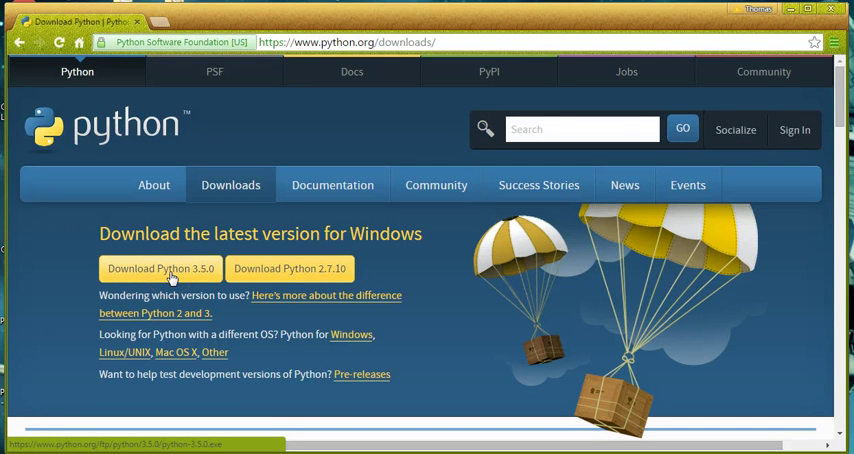
pyautogui.moveTo(238, 316)
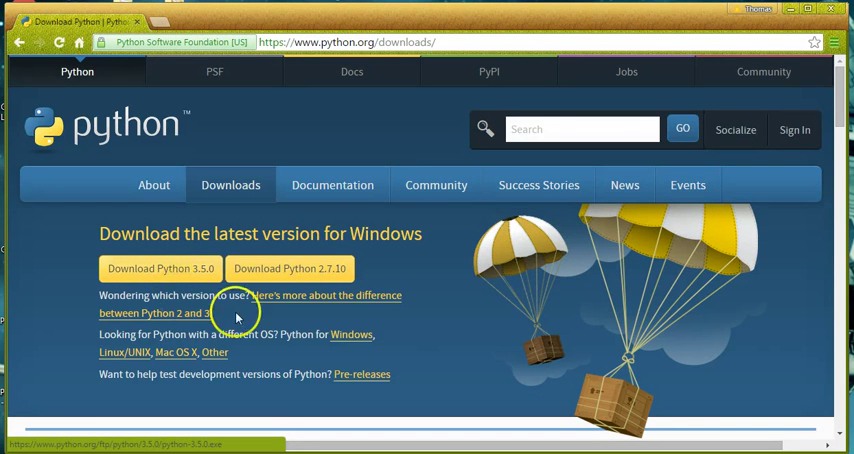
pyautogui.moveTo(176, 356)
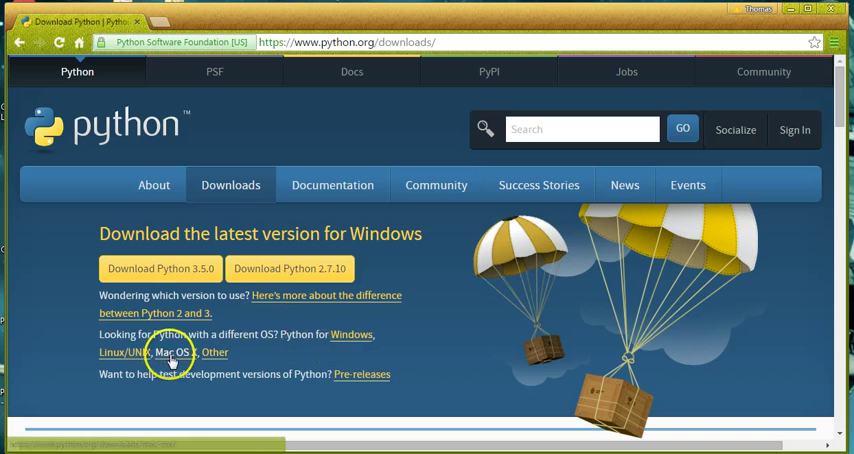
pyautogui.moveTo(120, 352)
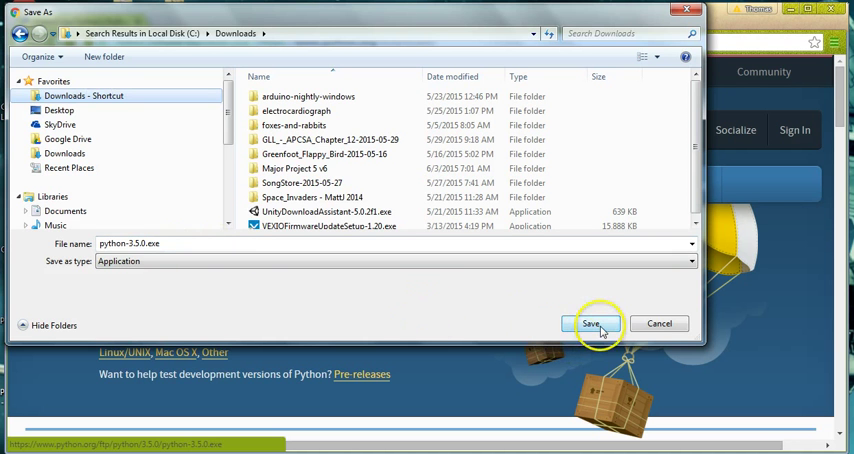
# Step: Save the Python 3.5.0 Windows installer to the Downloads folder
pyautogui.click(592, 324)
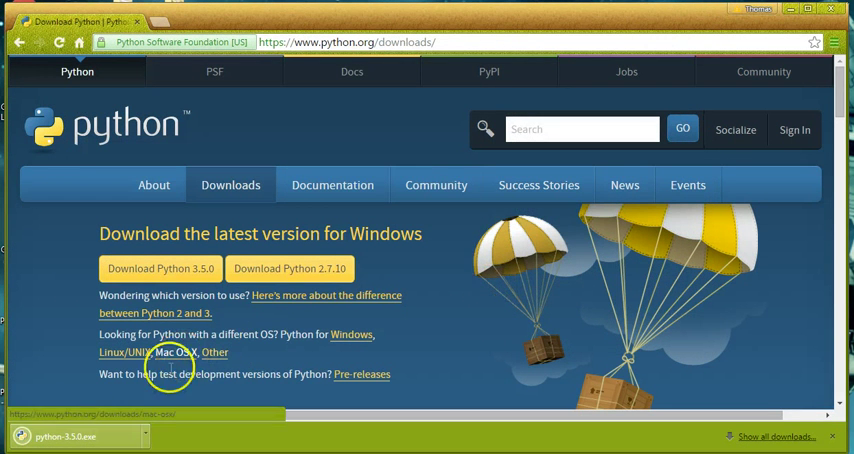
pyautogui.moveTo(66, 386)
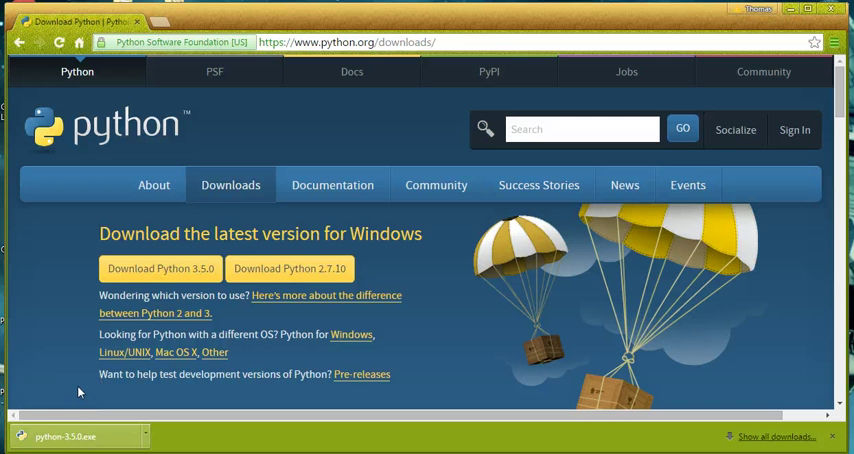
pyautogui.moveTo(112, 396)
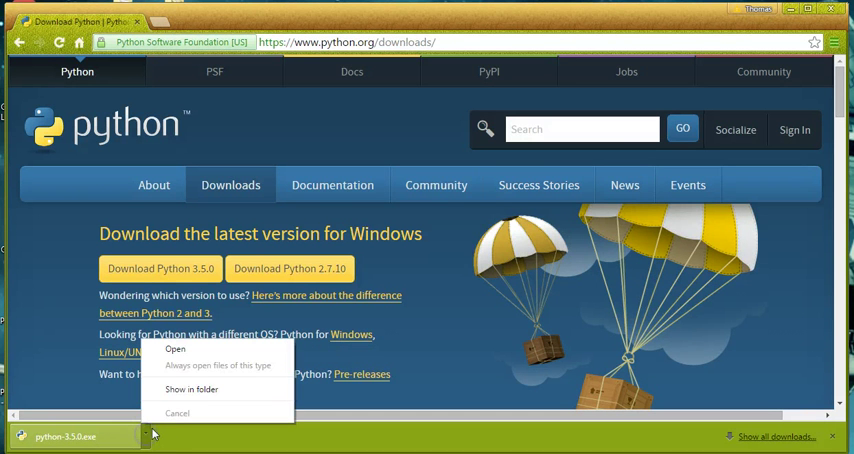
pyautogui.moveTo(192, 388)
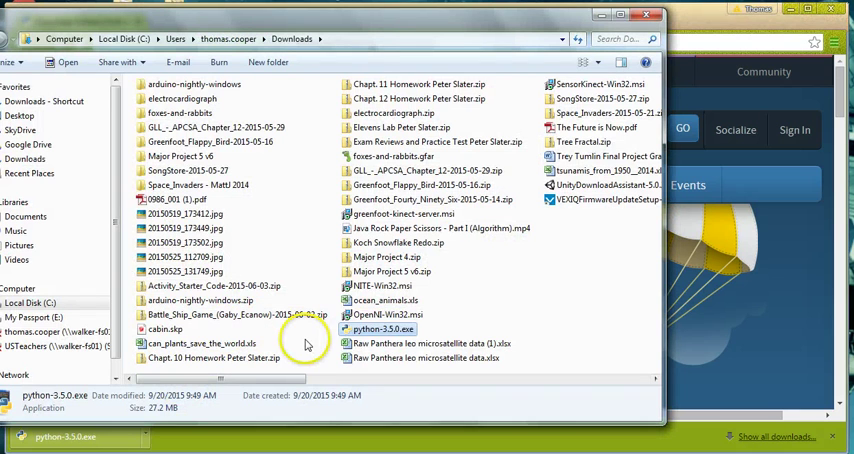
pyautogui.moveTo(390, 328)
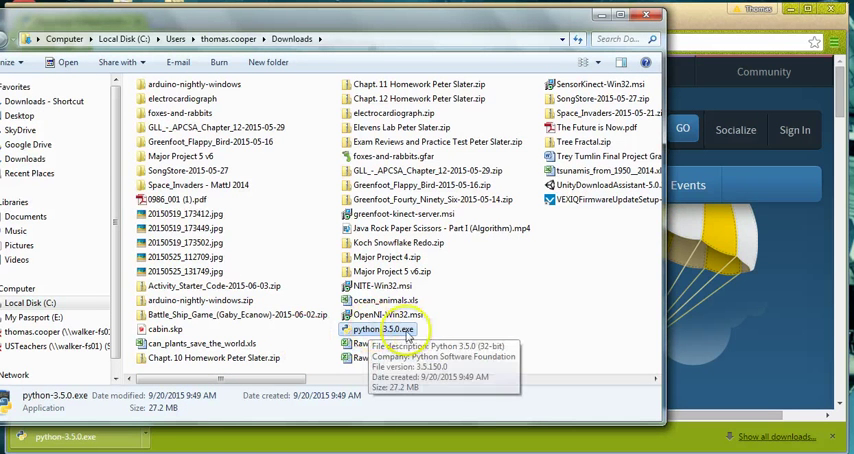
pyautogui.moveTo(400, 338)
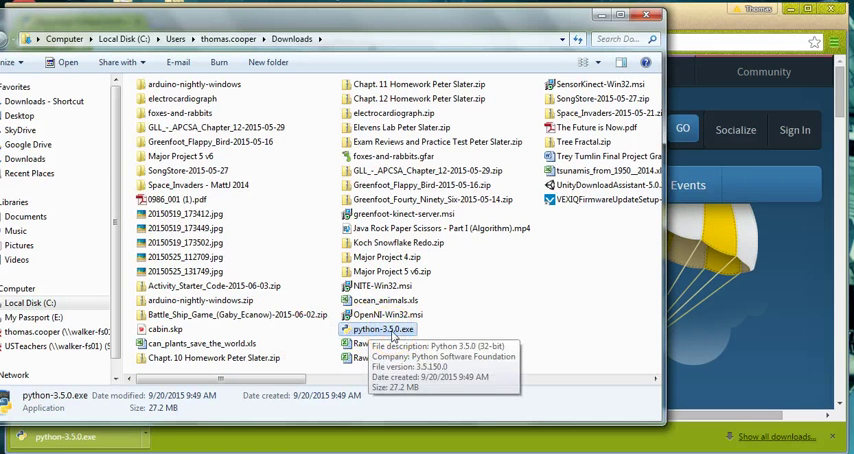
# Step: Bring up the file options for python-3.5.0.exe in Downloads to run it as administrator
pyautogui.rightClick(384, 328)
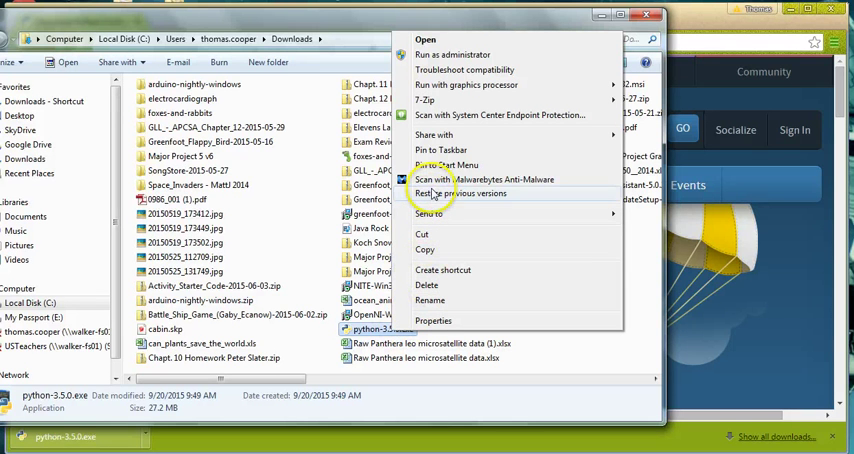
pyautogui.moveTo(434, 42)
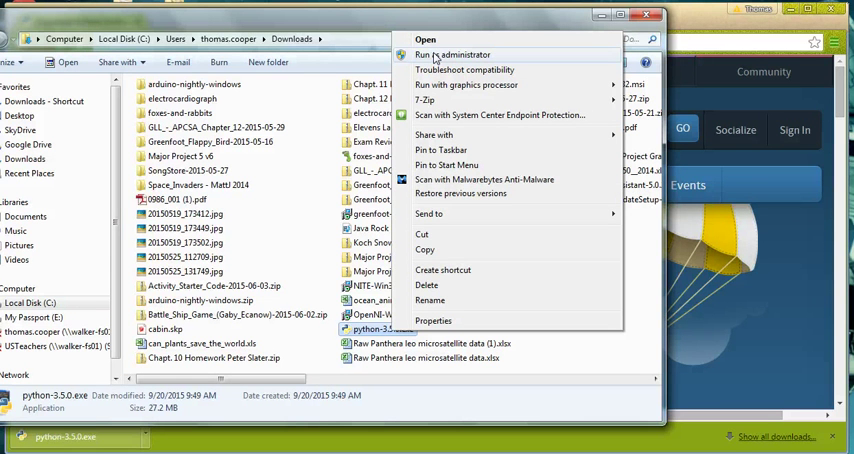
pyautogui.moveTo(428, 56)
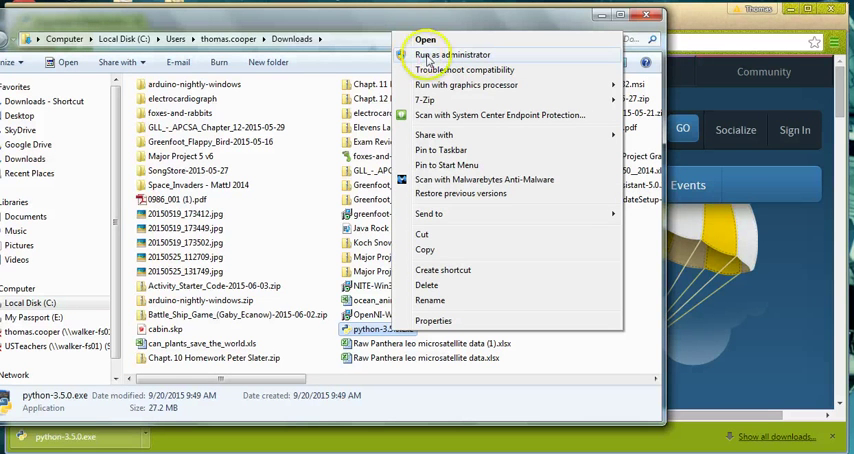
pyautogui.moveTo(444, 56)
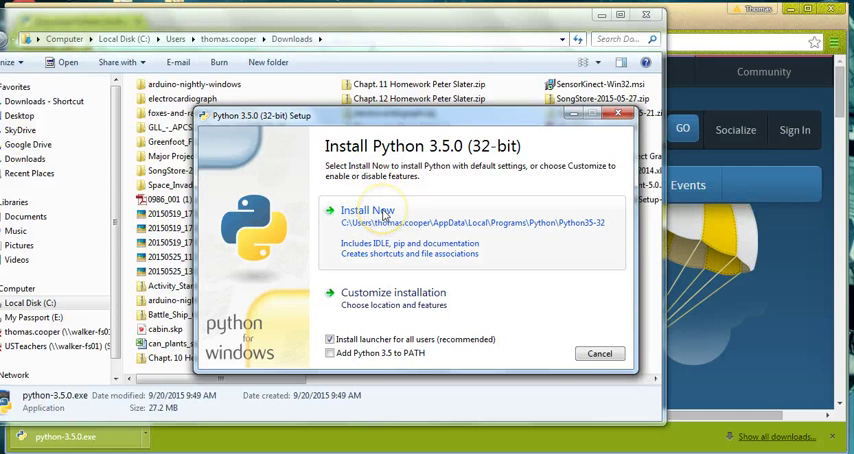
# Step: Install Python 3.5.0 with default settings and close setup after it reports success
pyautogui.click(368, 210)
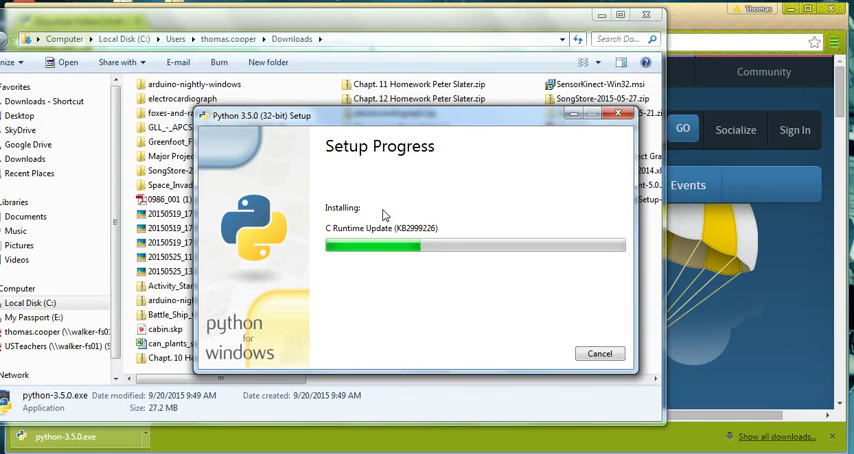
pyautogui.moveTo(496, 280)
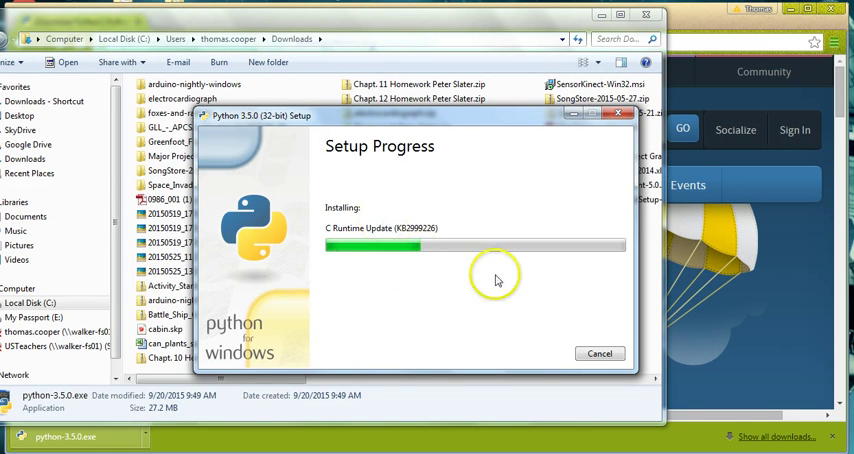
pyautogui.moveTo(562, 268)
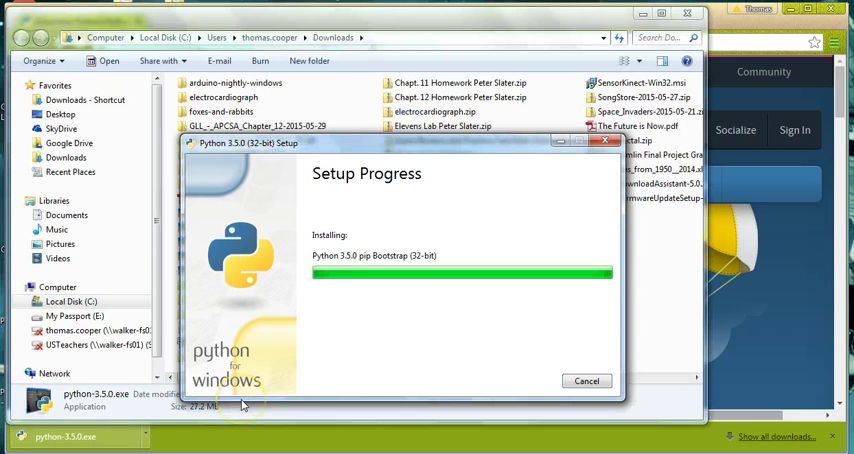
pyautogui.moveTo(378, 372)
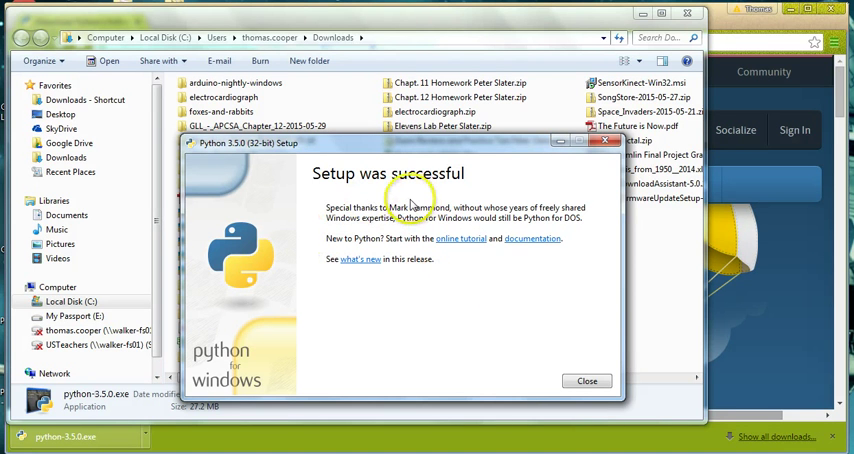
pyautogui.moveTo(476, 302)
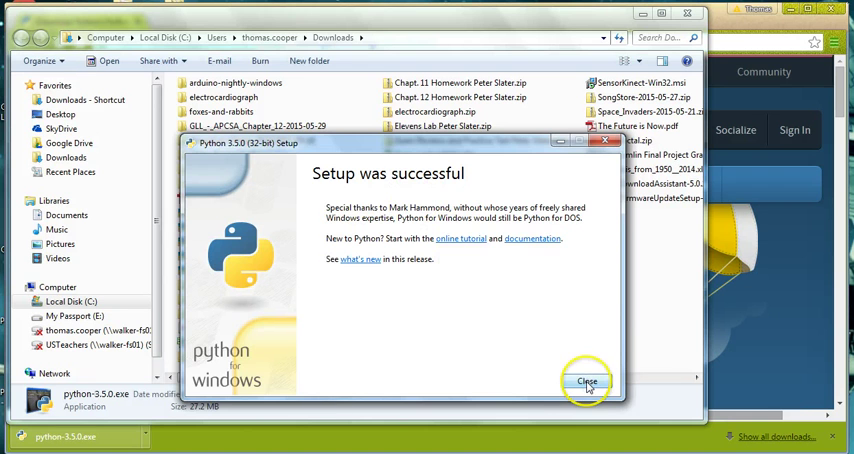
pyautogui.click(588, 380)
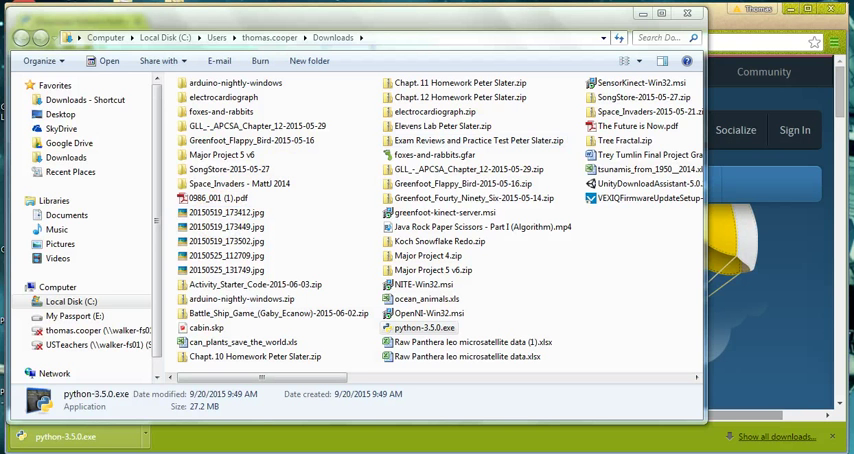
pyautogui.click(20, 440)
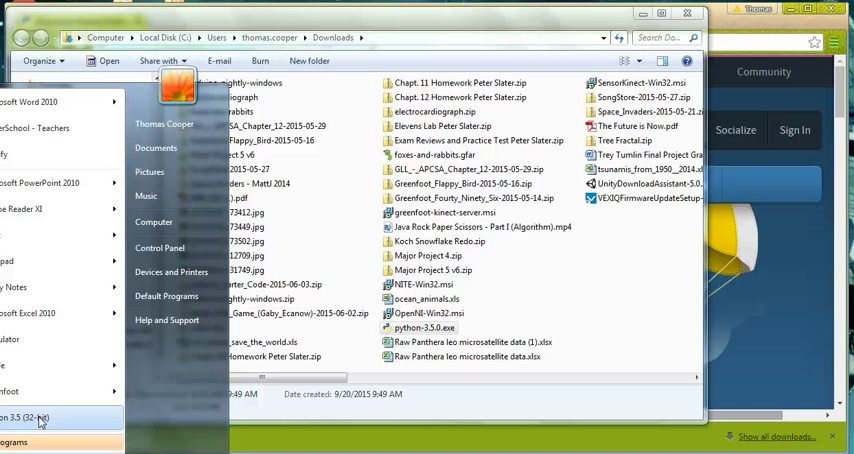
pyautogui.moveTo(78, 420)
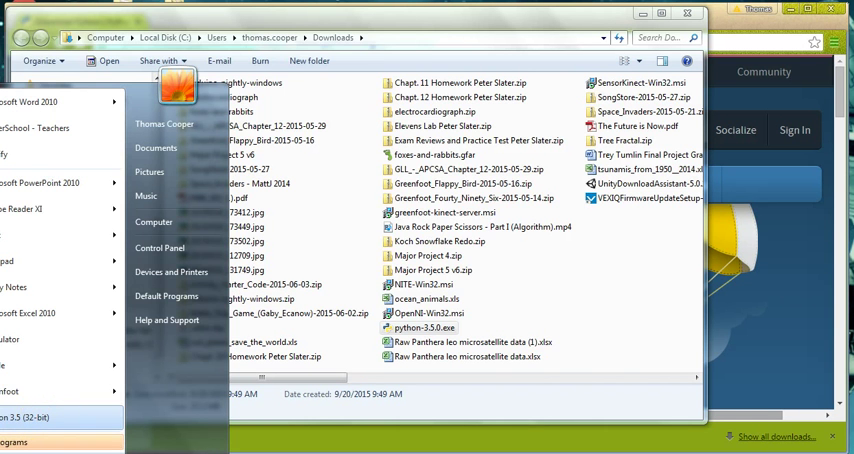
pyautogui.doubleClick(424, 328)
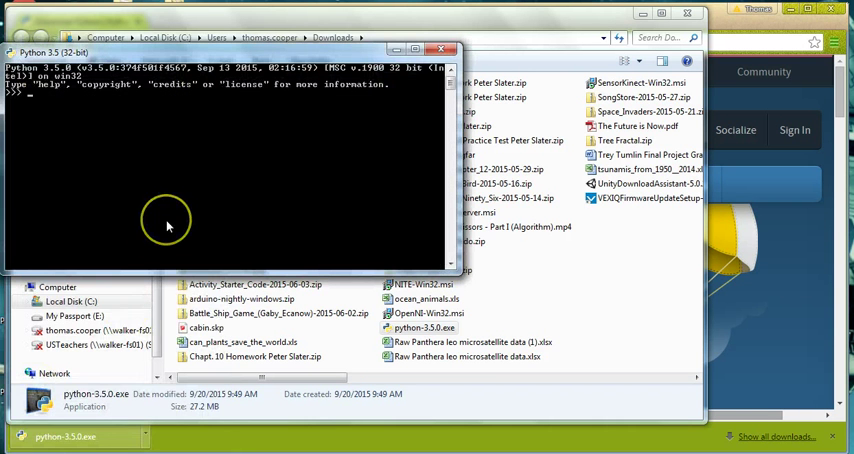
pyautogui.moveTo(168, 224)
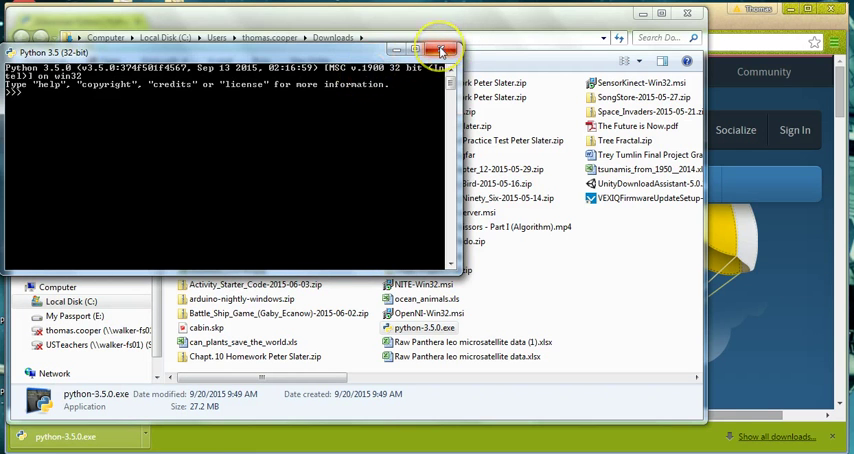
pyautogui.click(440, 50)
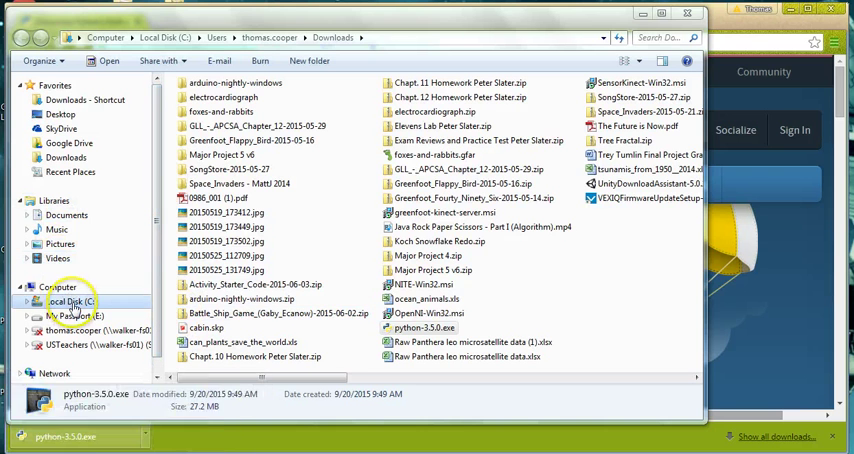
# Step: Show Computer's Properties: Windows 7 Enterprise, 64-bit Operating System, 8.00 GB RAM
pyautogui.click(74, 300)
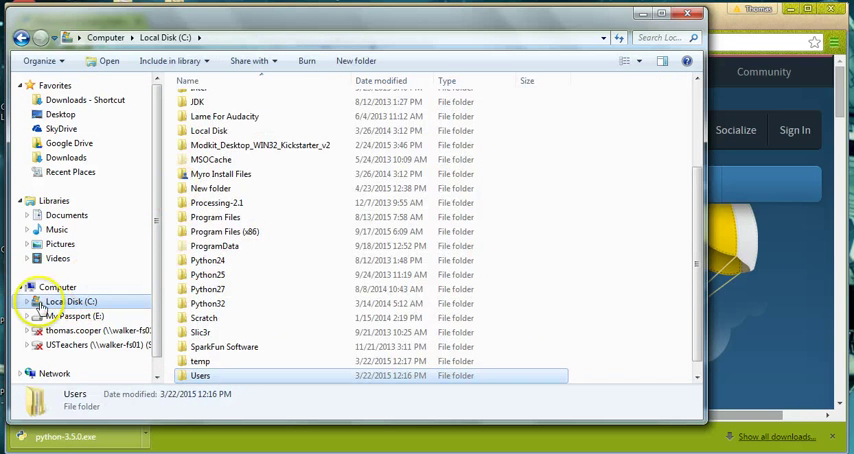
pyautogui.click(58, 288)
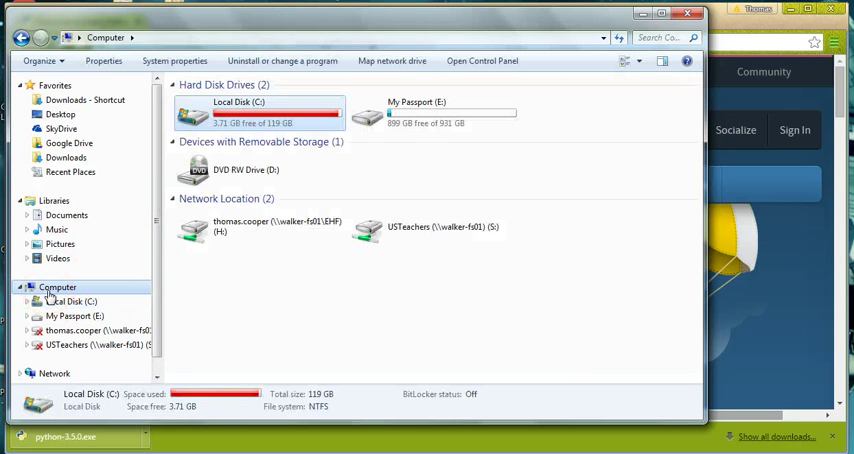
pyautogui.rightClick(58, 288)
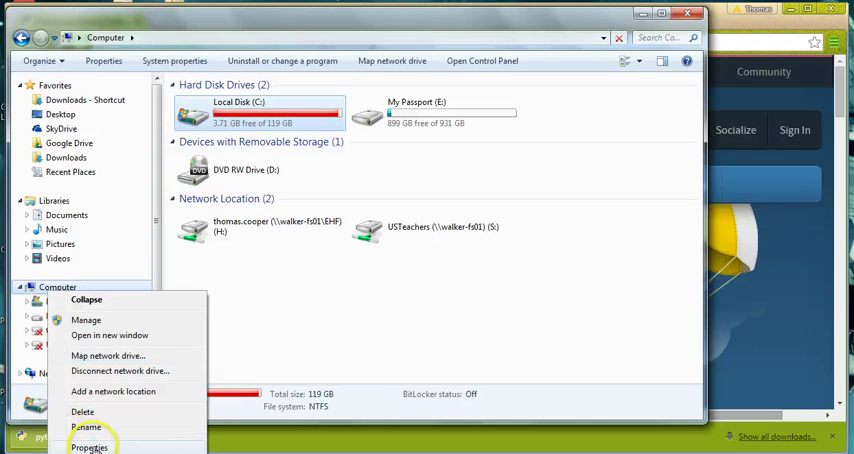
pyautogui.click(90, 448)
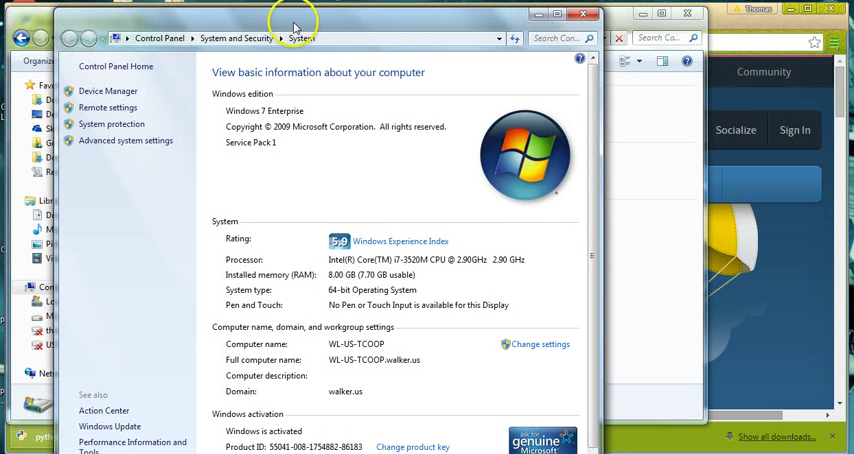
pyautogui.moveTo(392, 288)
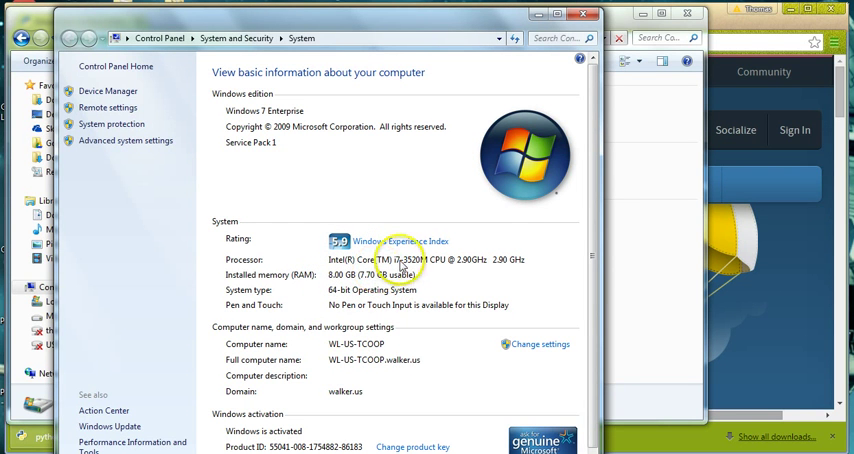
pyautogui.moveTo(456, 268)
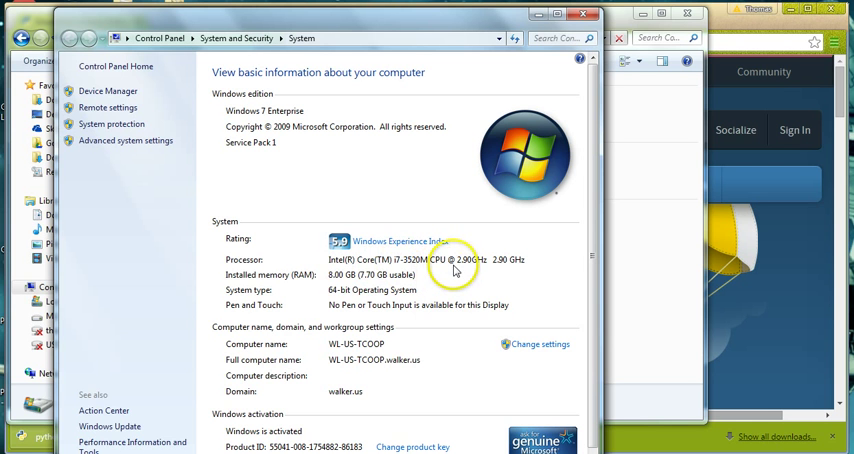
pyautogui.moveTo(330, 296)
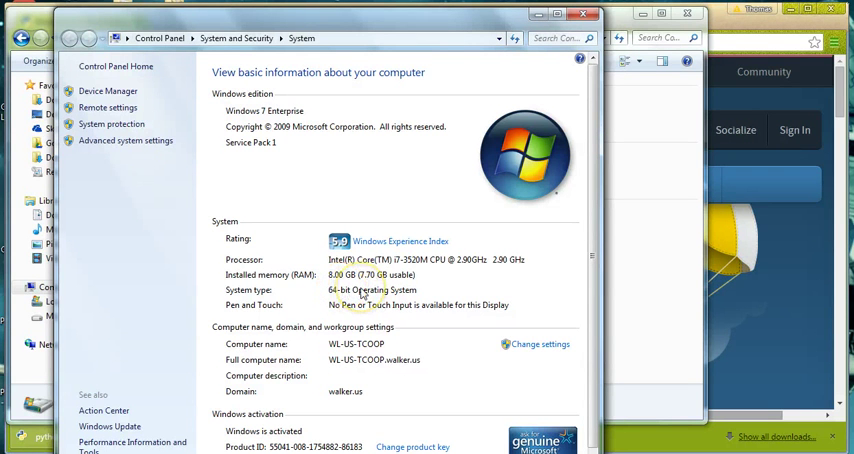
pyautogui.moveTo(400, 302)
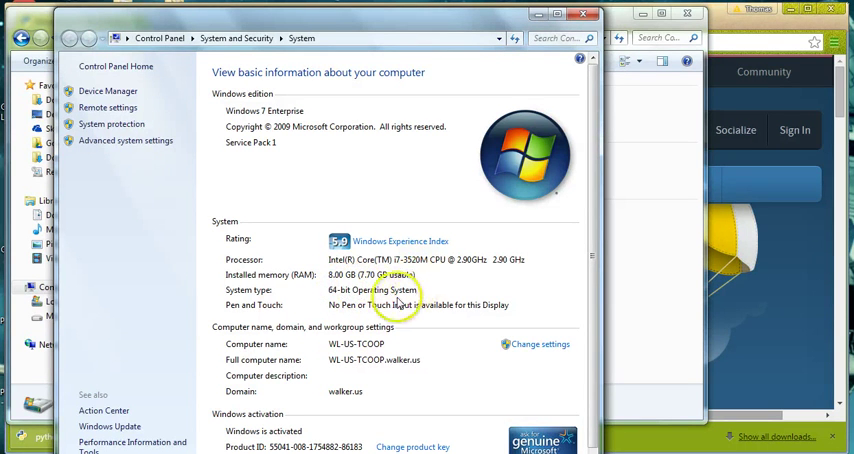